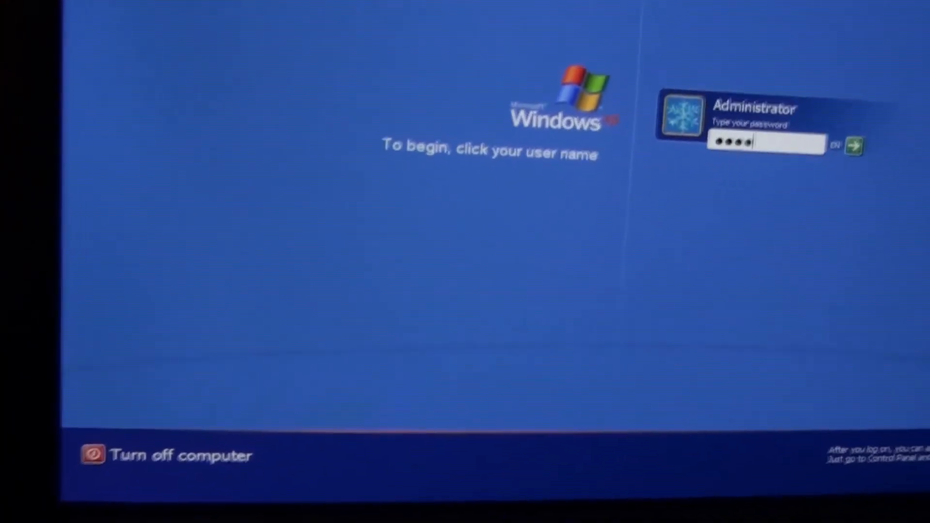
Step: Log on to the Administrator account from the Windows XP welcome screen
left_click(855, 146)
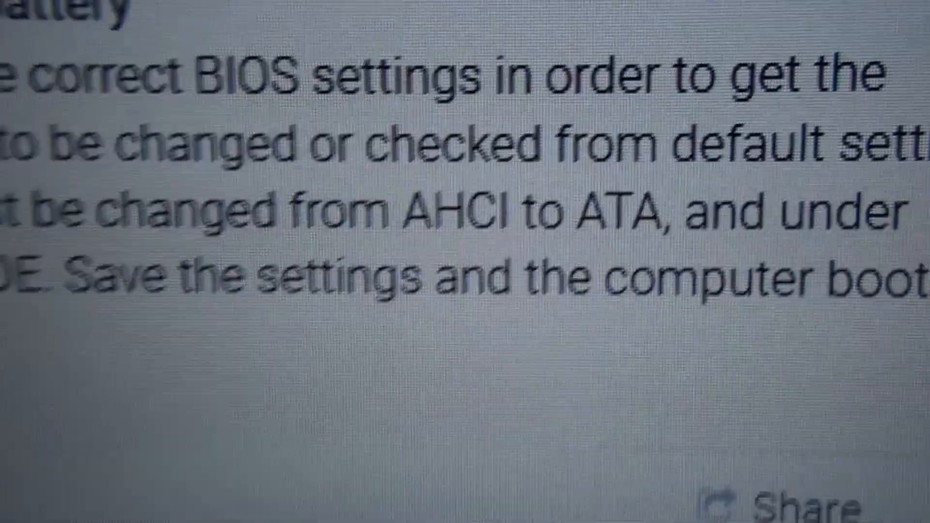
scroll("up", 3)
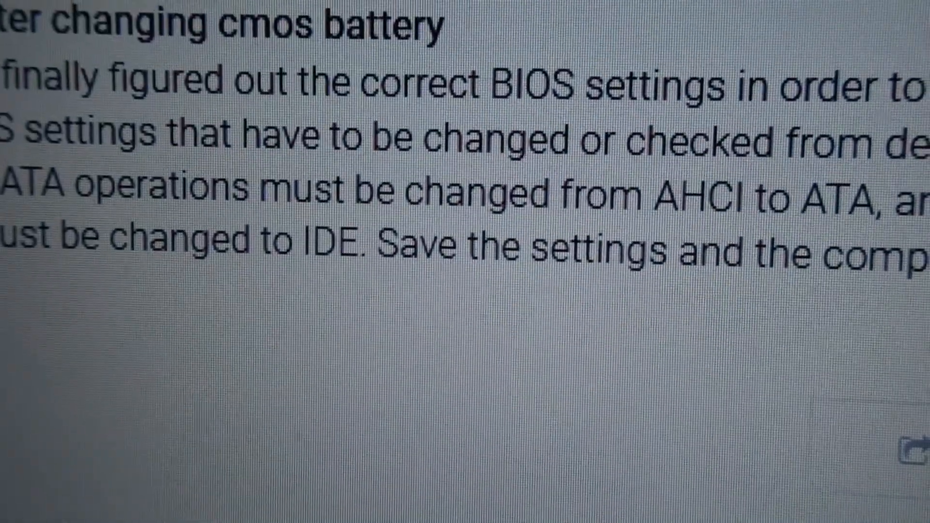
scroll("down", 3)
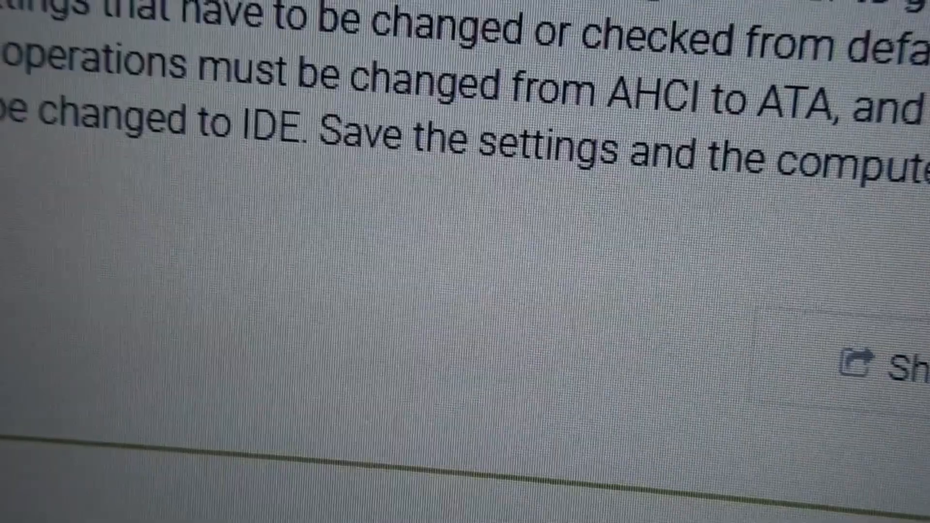